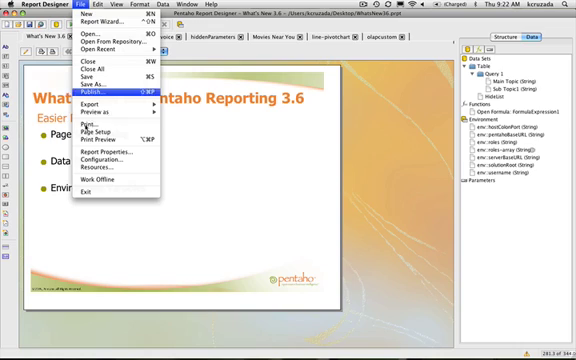
Open Page Setup for the What's New report and view landscape and paper size options
left_click(98, 157)
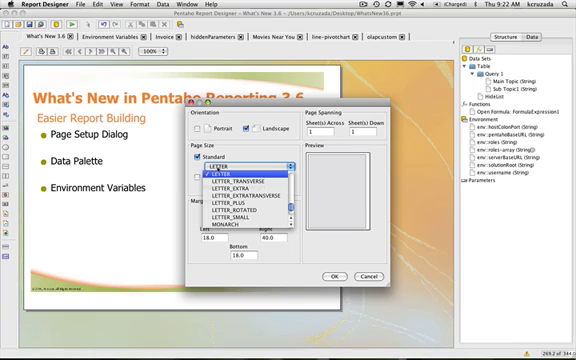
scroll("down", 3)
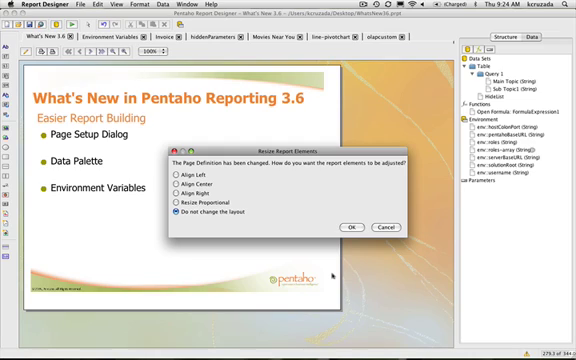
Apply the new page definition with 'Do not change the layout' selected
left_click(348, 225)
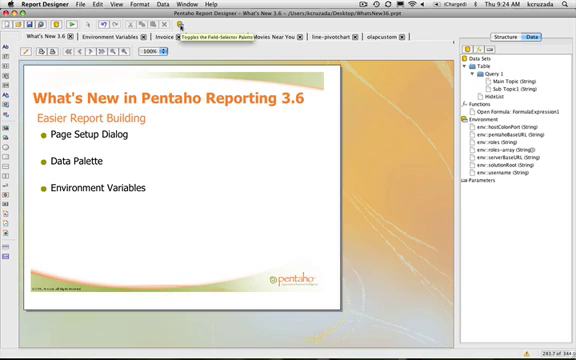
Toggle the Field-Selector panel to show the report's data fields
left_click(164, 42)
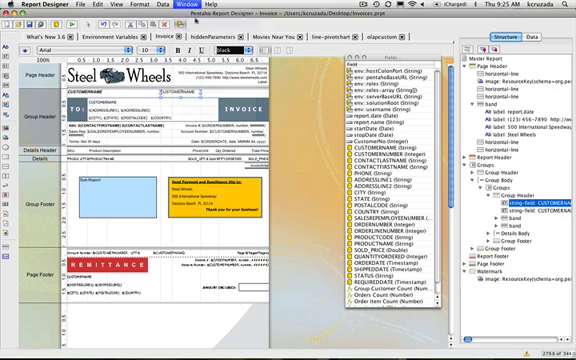
Switch to the Invoice report tab to see its env: fields in the palette
left_click(172, 6)
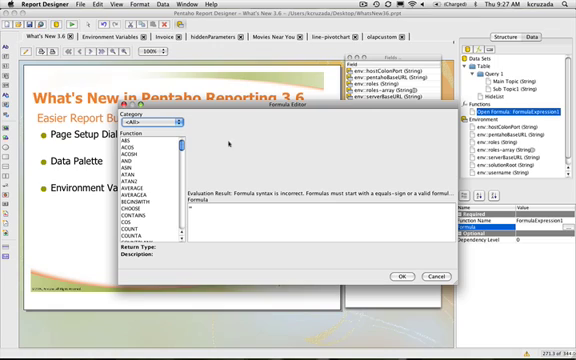
Scroll the Data tab to locate the Open Formula function
scroll("down", 3)
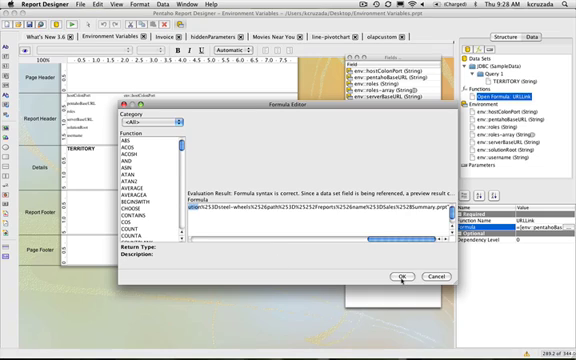
Confirm the env::pentahoBaseURL-based Sales Summary URL formula for URLLink
left_click(402, 278)
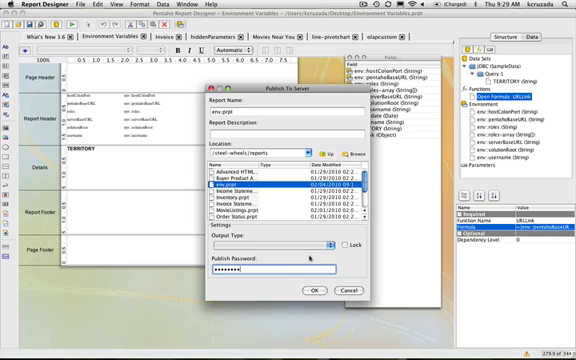
Publish env.prpt to /steel-wheels/reports on the server
left_click(311, 288)
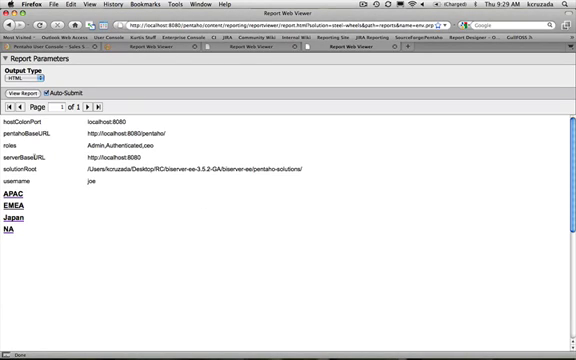
mouse_move(150, 160)
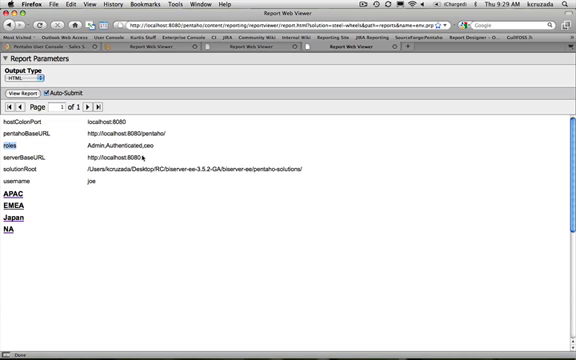